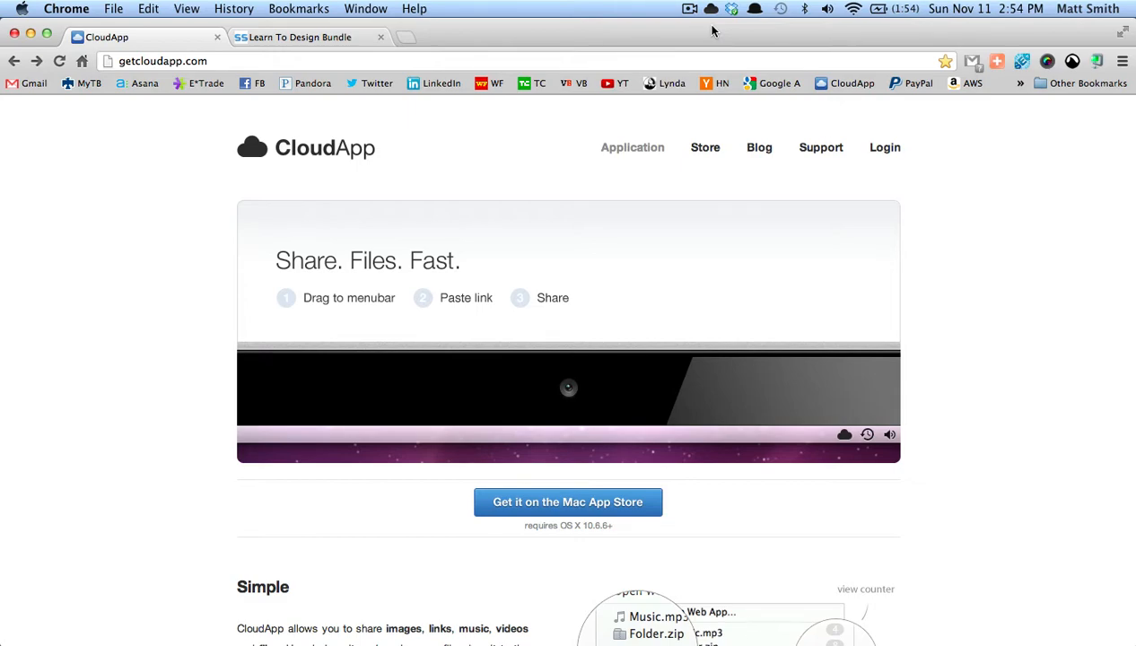
View the Learn To Design Bundle deal page, then return to the CloudApp site.
click(301, 37)
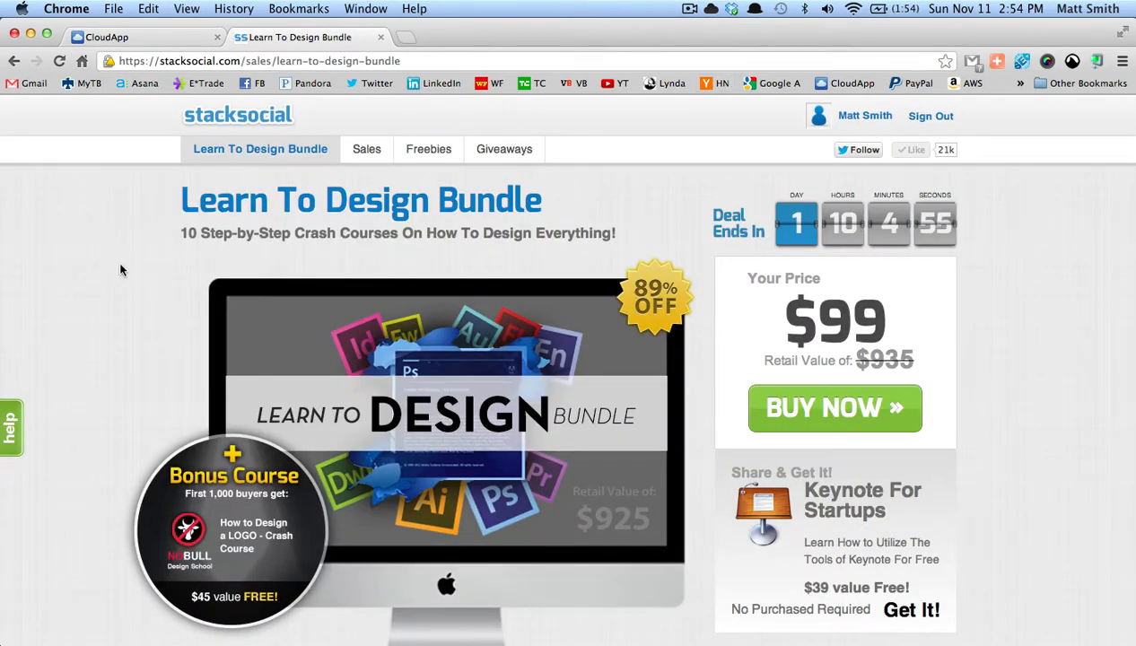
mouse_move(102, 271)
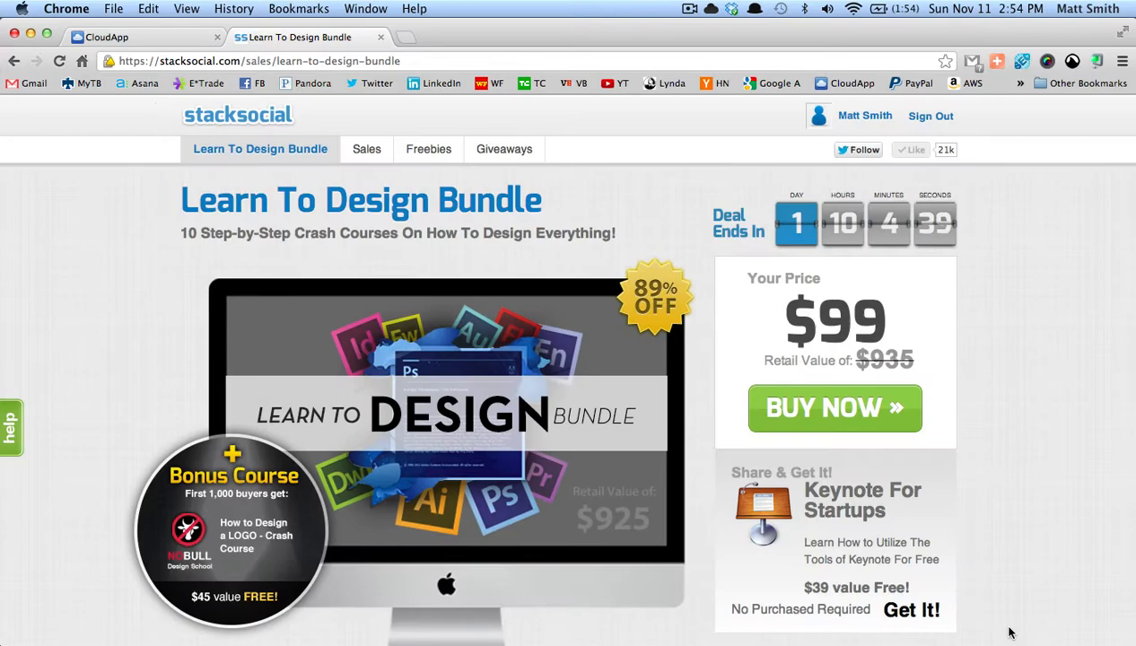
click(139, 37)
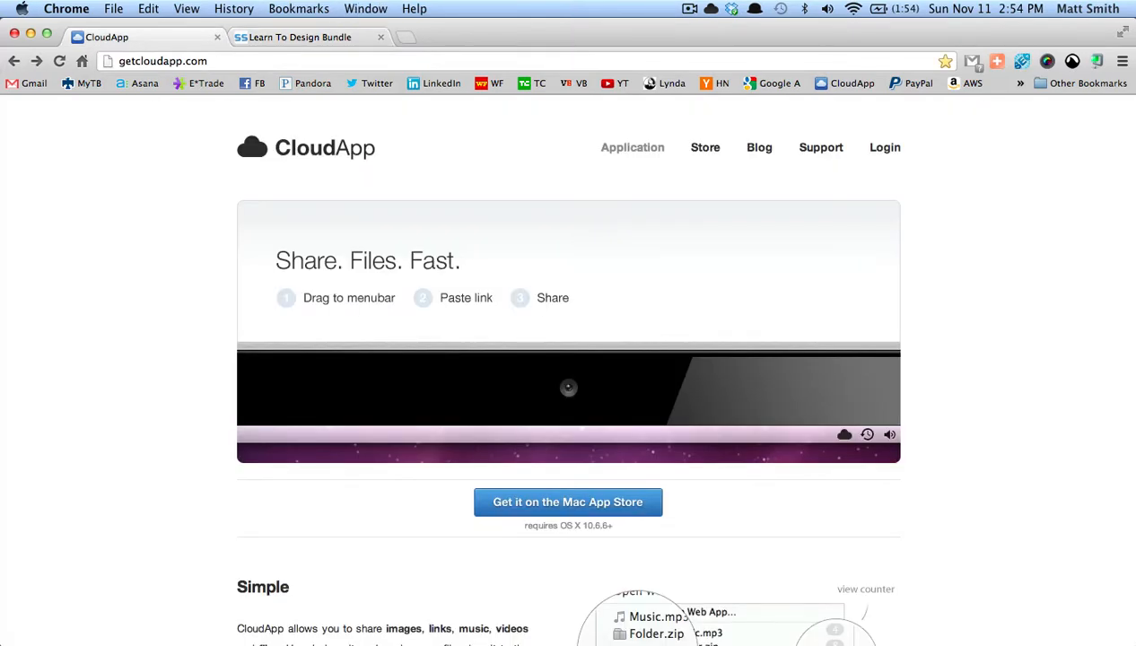
mouse_move(305, 83)
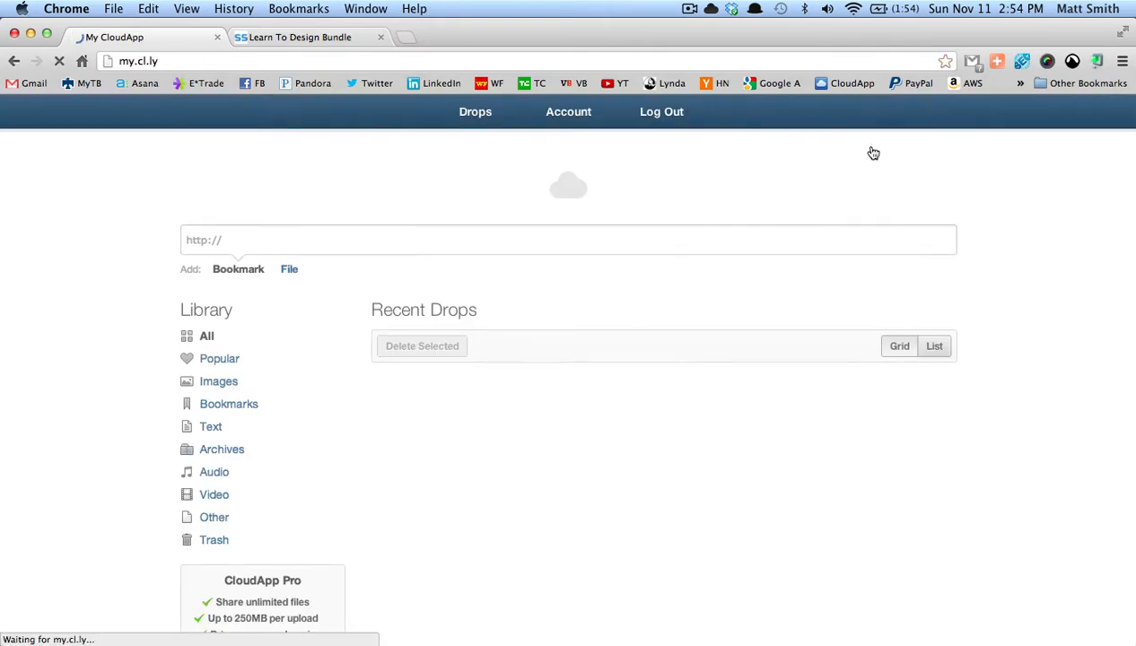
Upload 'Screen Shot 2012-11-11 at 2.54.16 PM' from the Desktop via the File option.
click(289, 269)
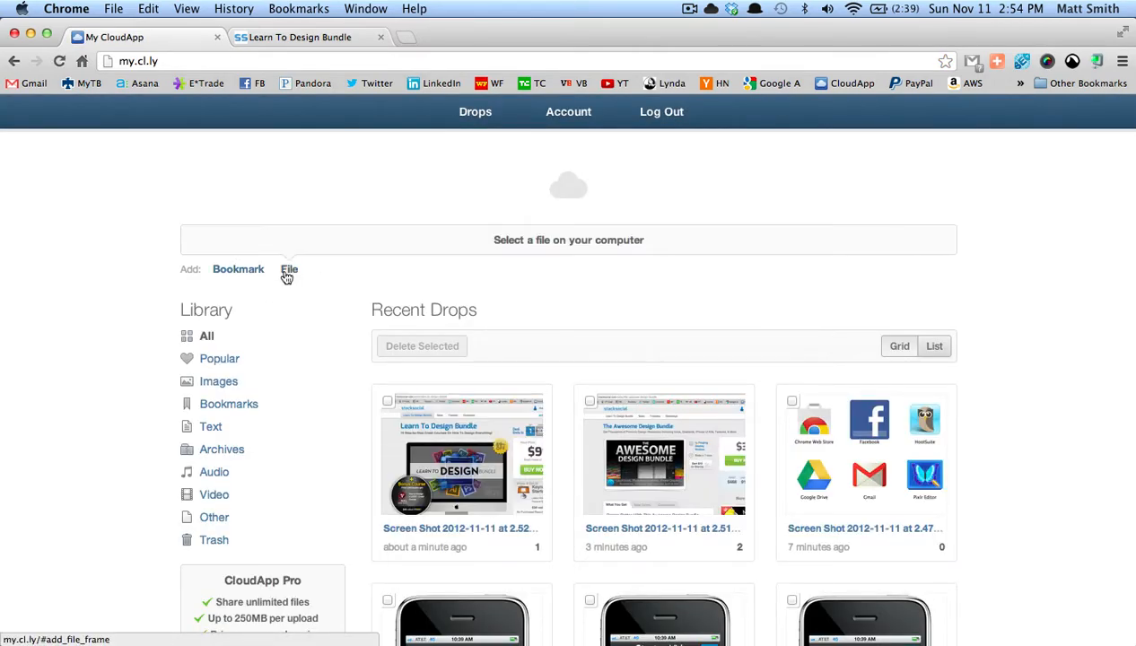
click(289, 269)
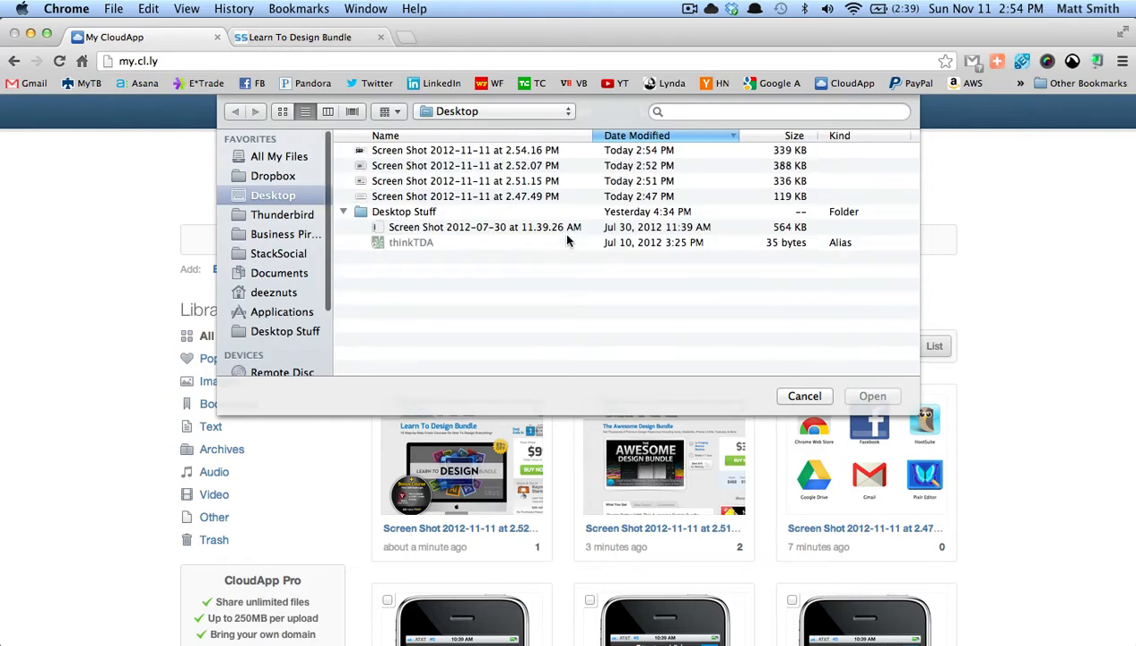
click(465, 150)
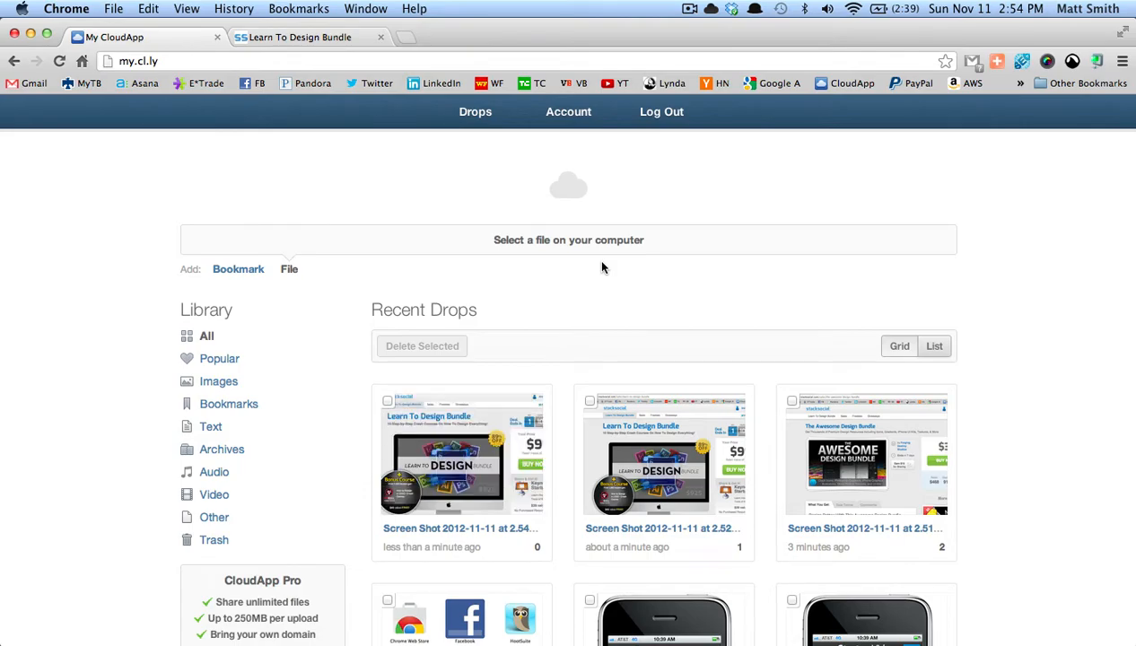
Delete the 2:54 PM screenshot from Recent Drops, leaving the 2:52 PM shot first.
click(462, 453)
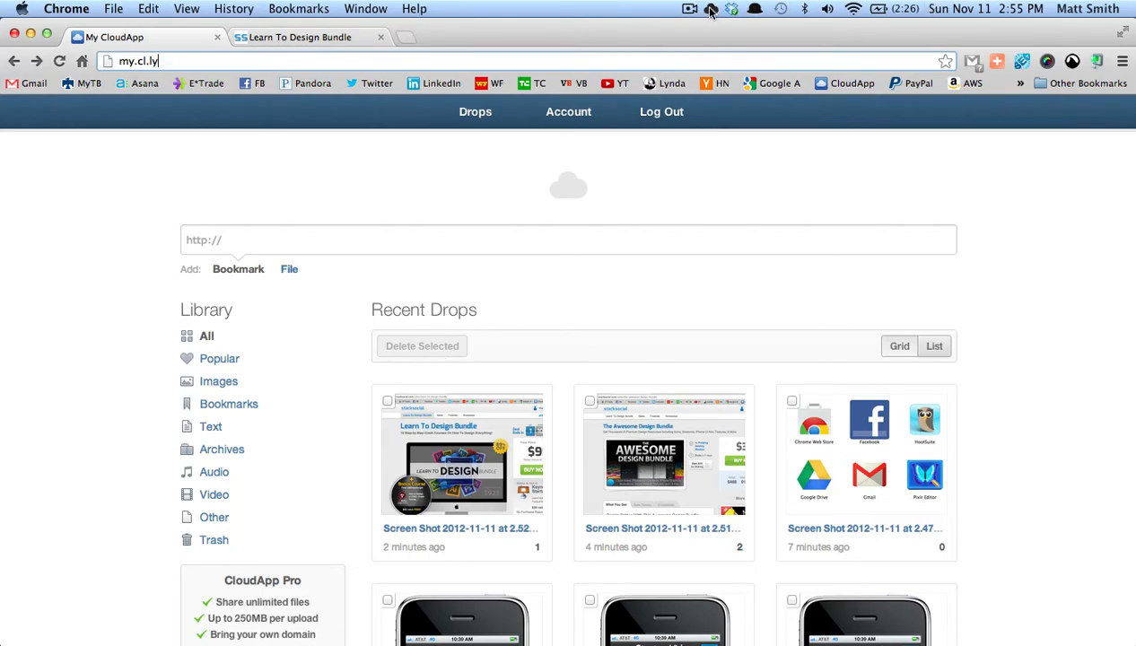
Screenshot the Ultimate Xcode For iOS Apps Course page and check its auto-upload in My CloudApp.
click(711, 9)
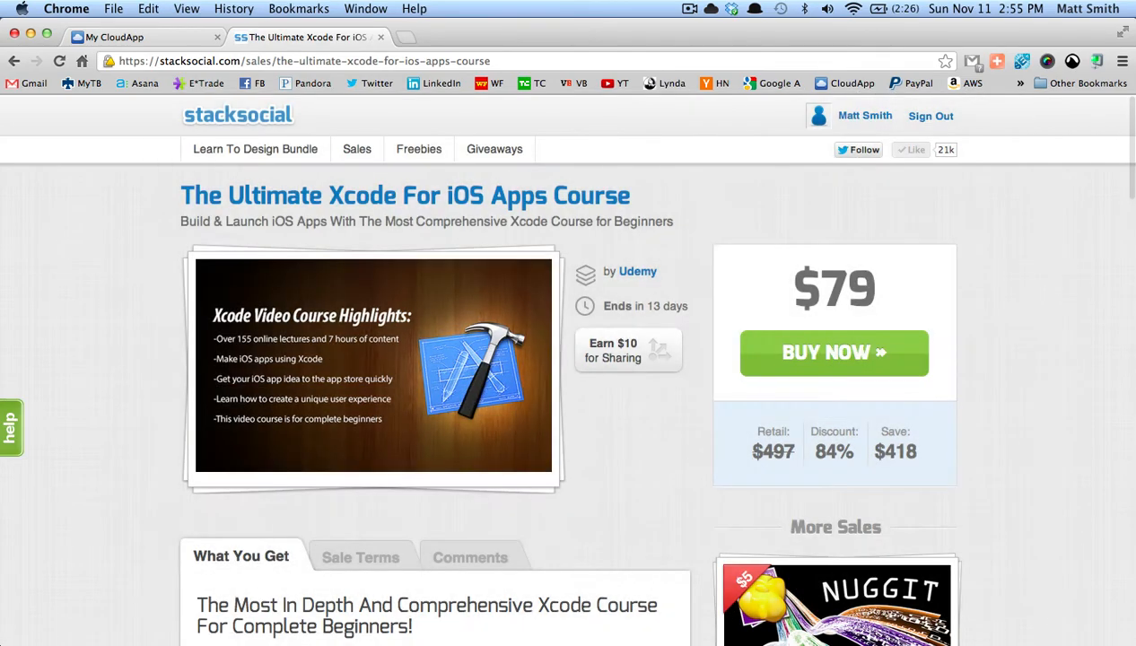
mouse_move(1064, 623)
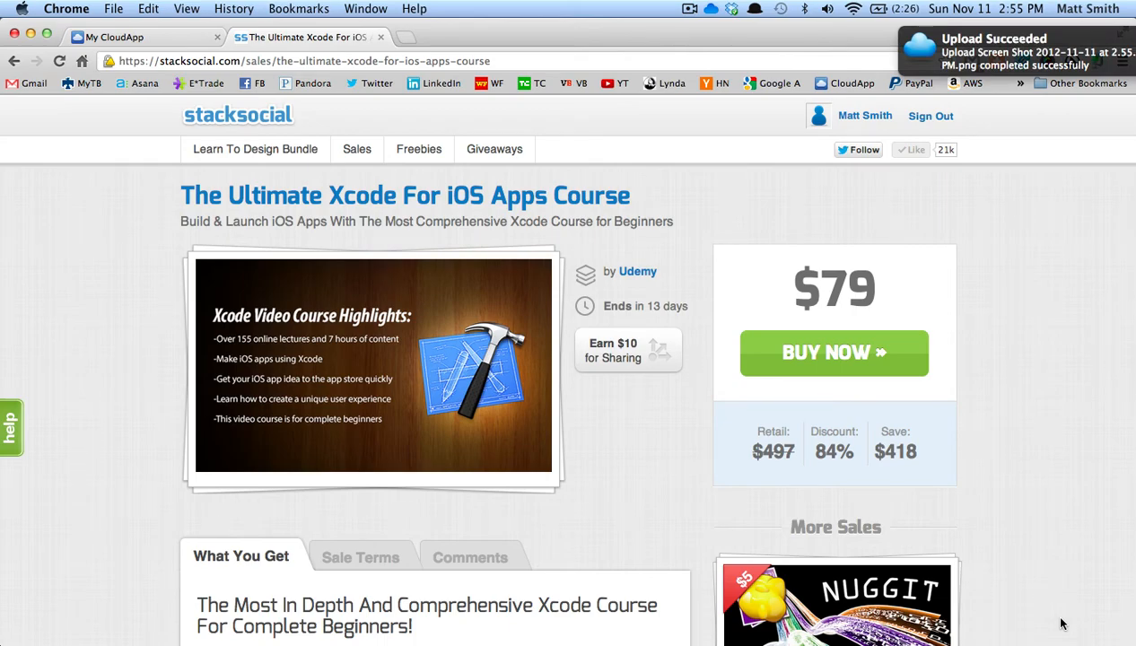
click(135, 37)
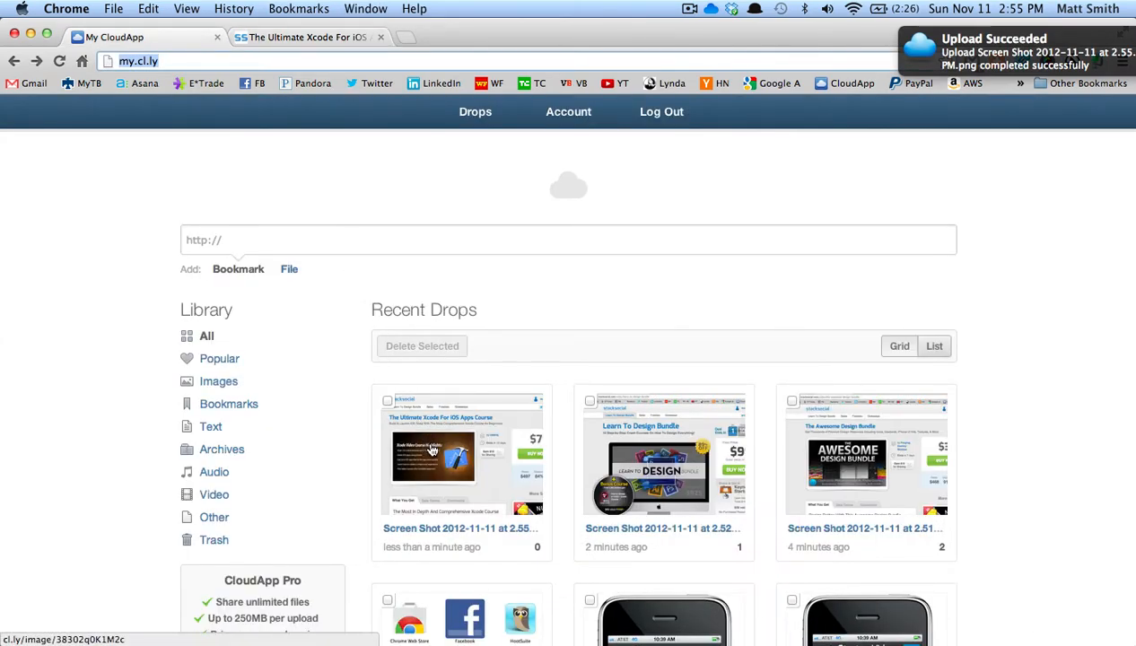